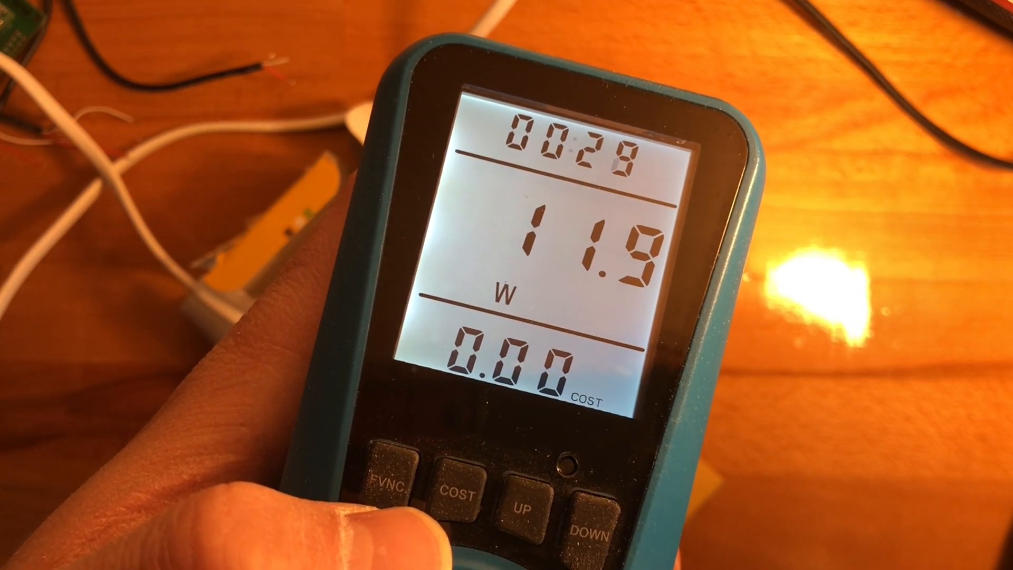
click(397, 481)
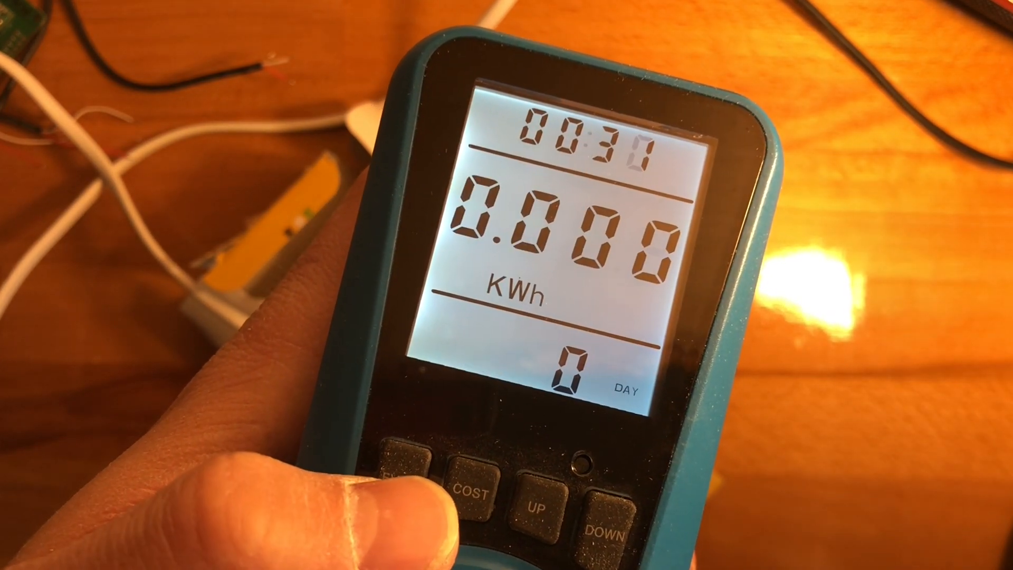